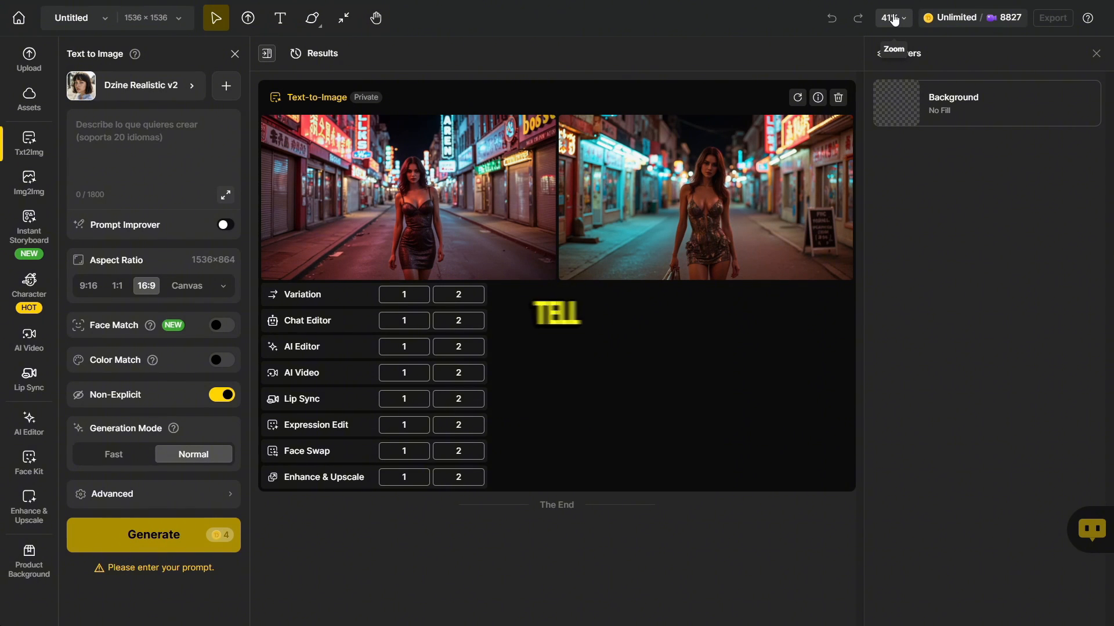
Browse the General category of the image style gallery, then close it without changing style.
click(980, 17)
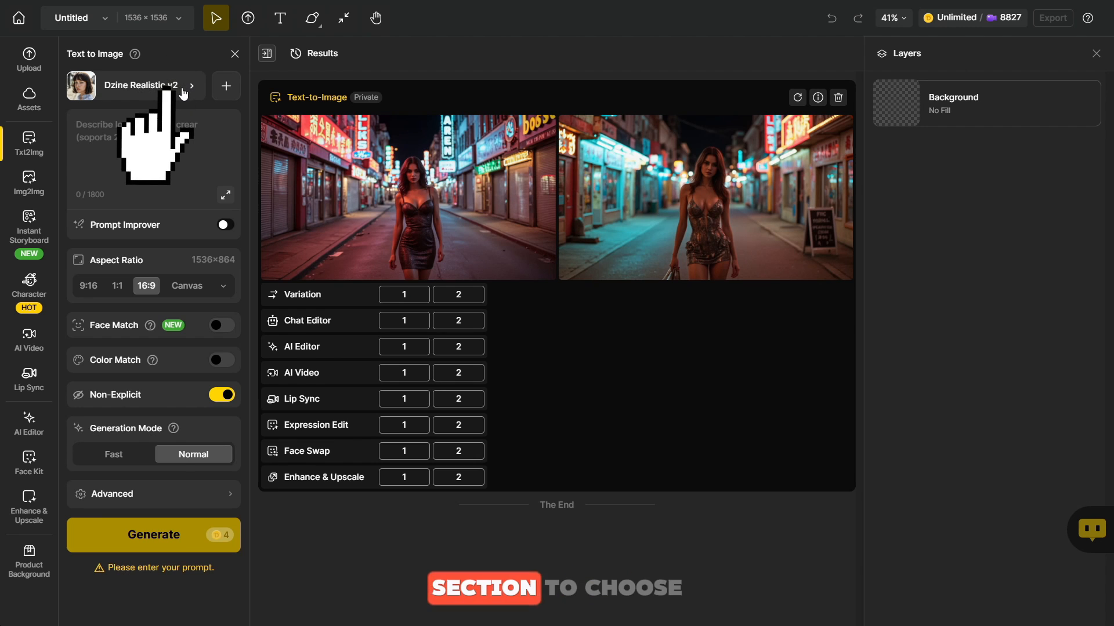
click(141, 86)
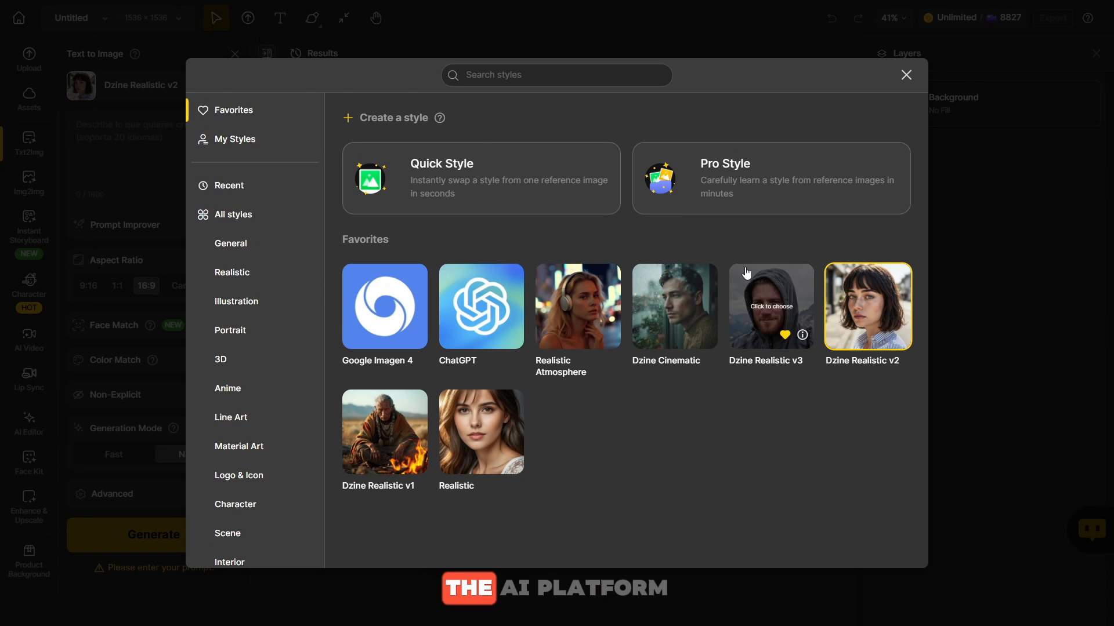
click(231, 243)
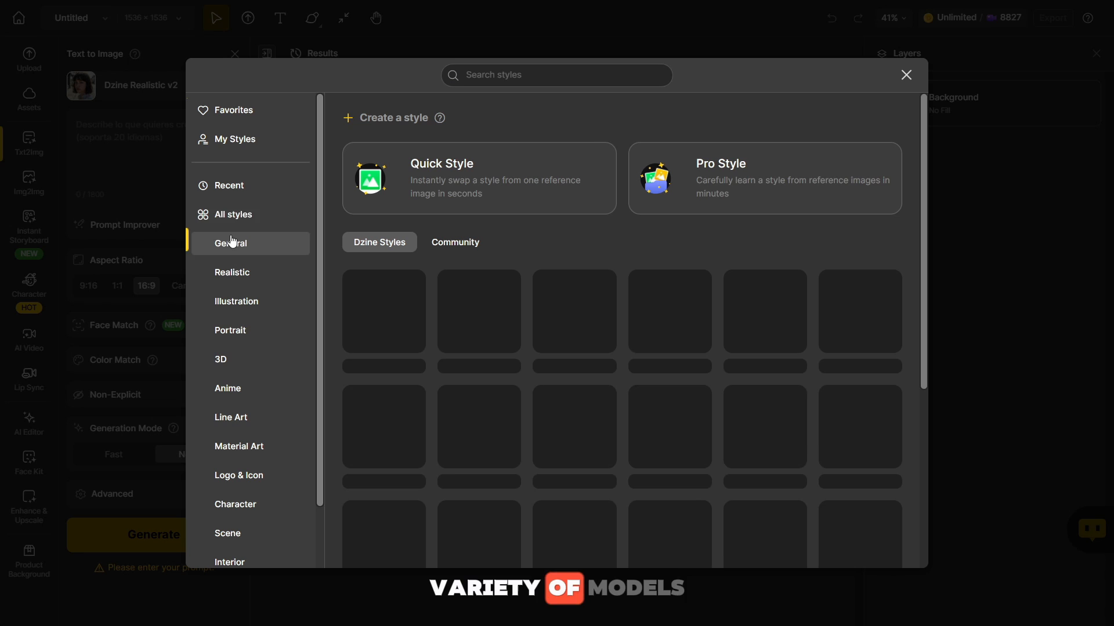
click(233, 215)
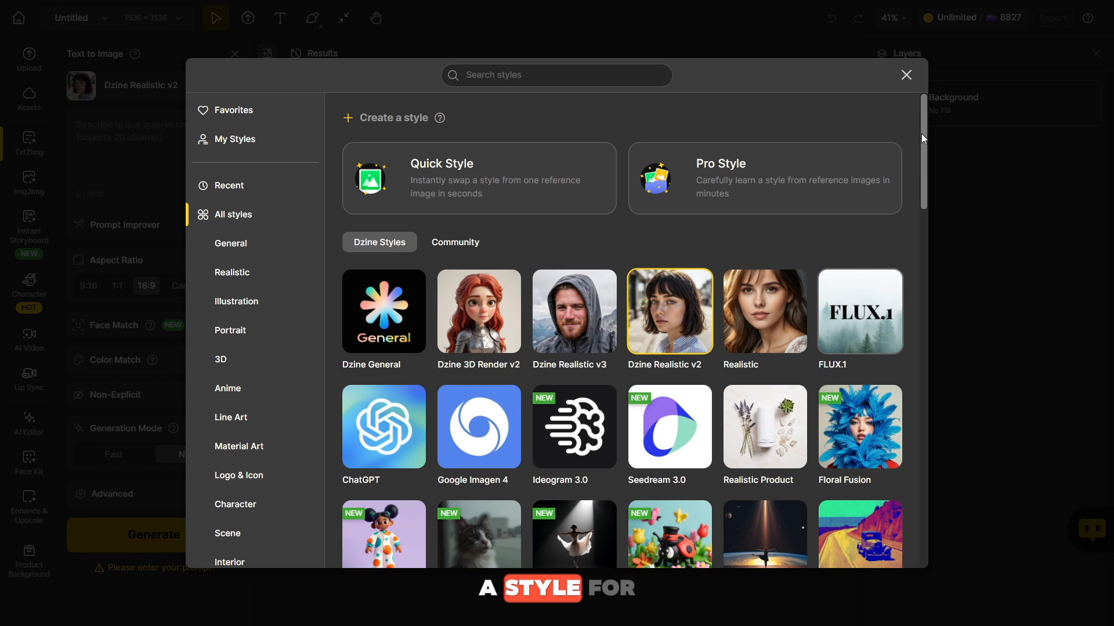
scroll(down, 3)
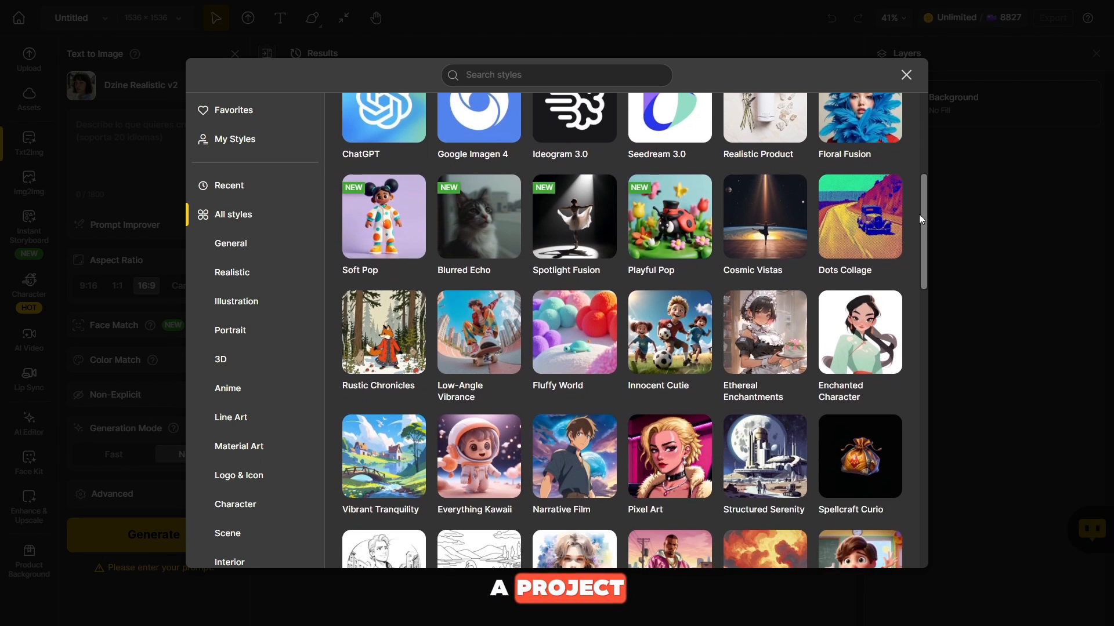
click(905, 75)
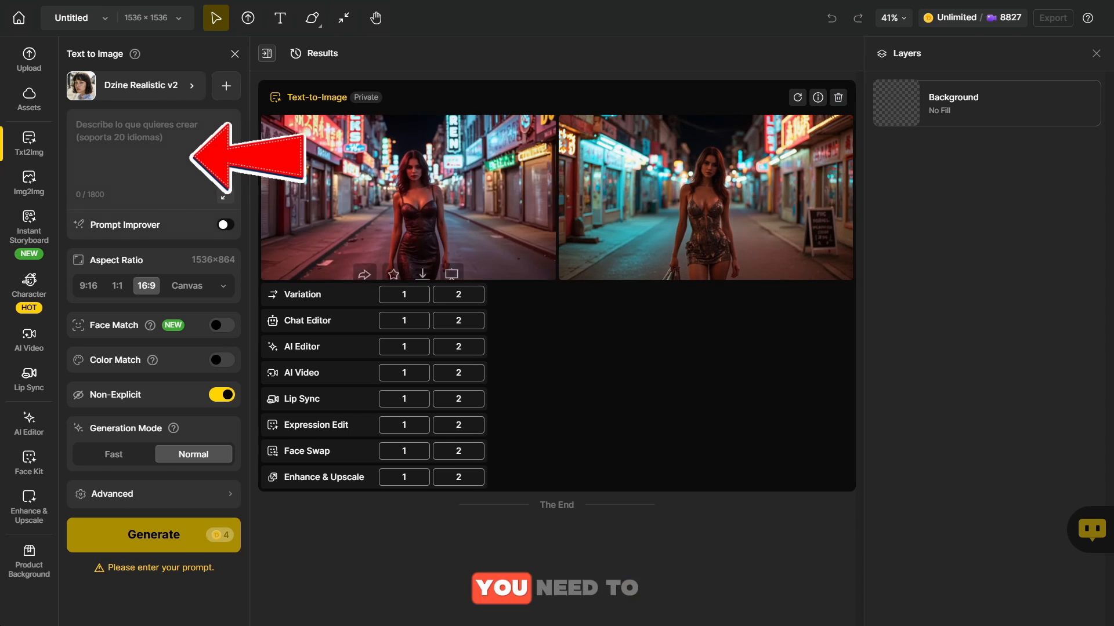
Select the image prompt box and reopen the style gallery to scroll through styles.
click(152, 156)
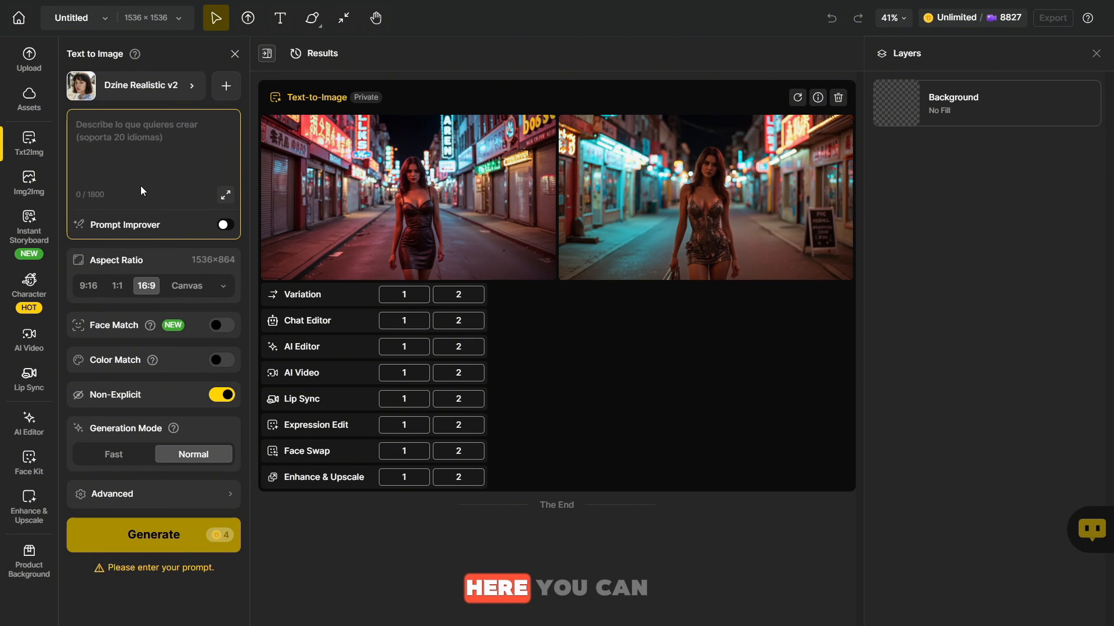
click(223, 286)
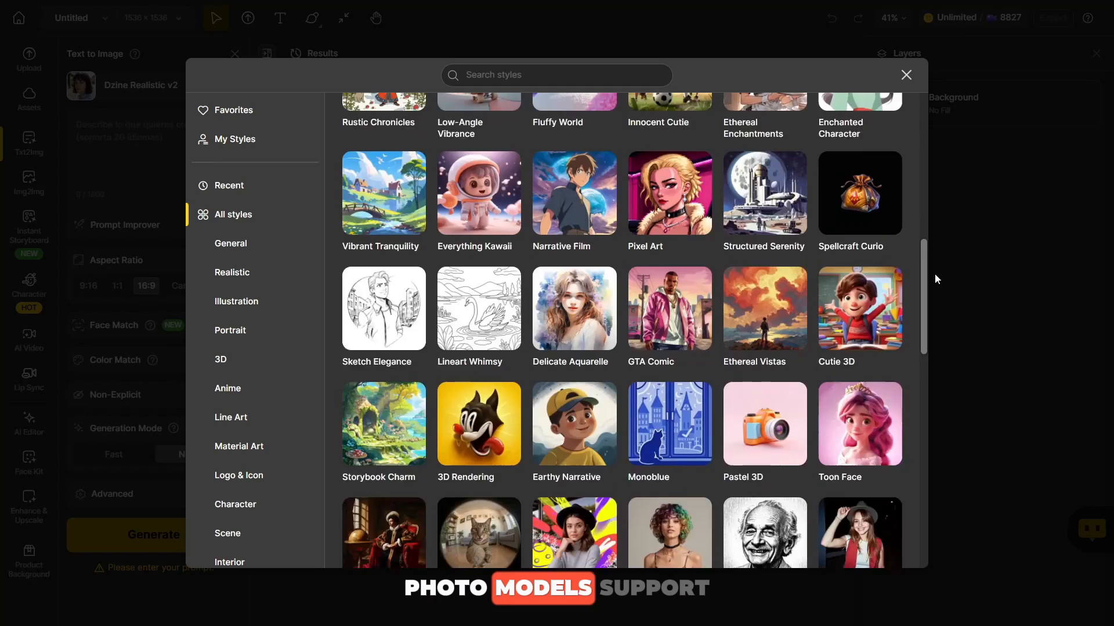
scroll(down, 3)
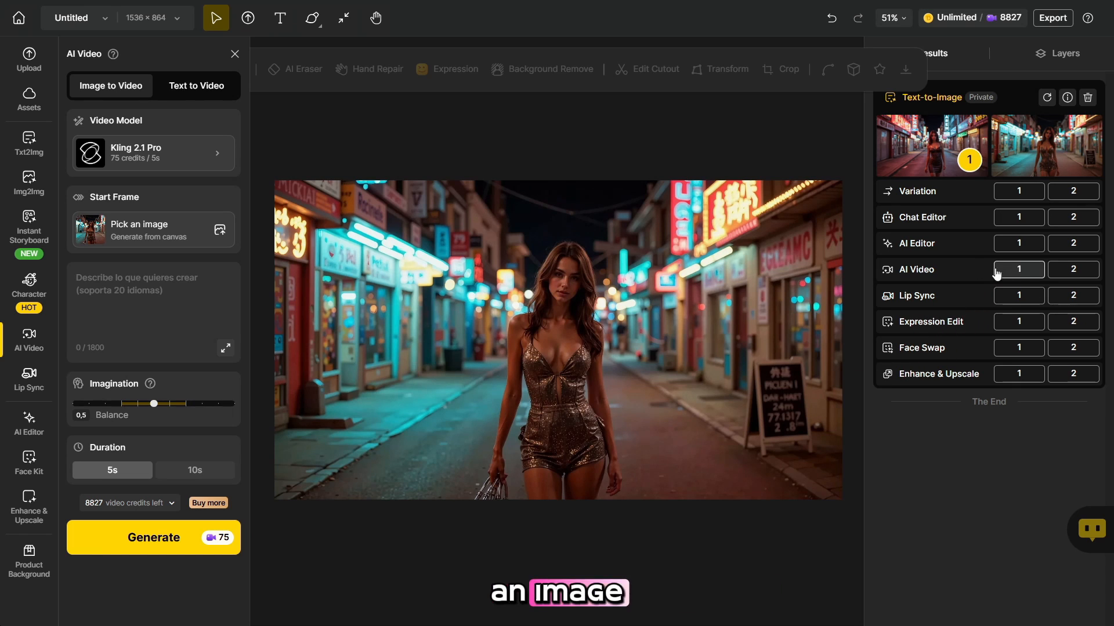
click(1073, 269)
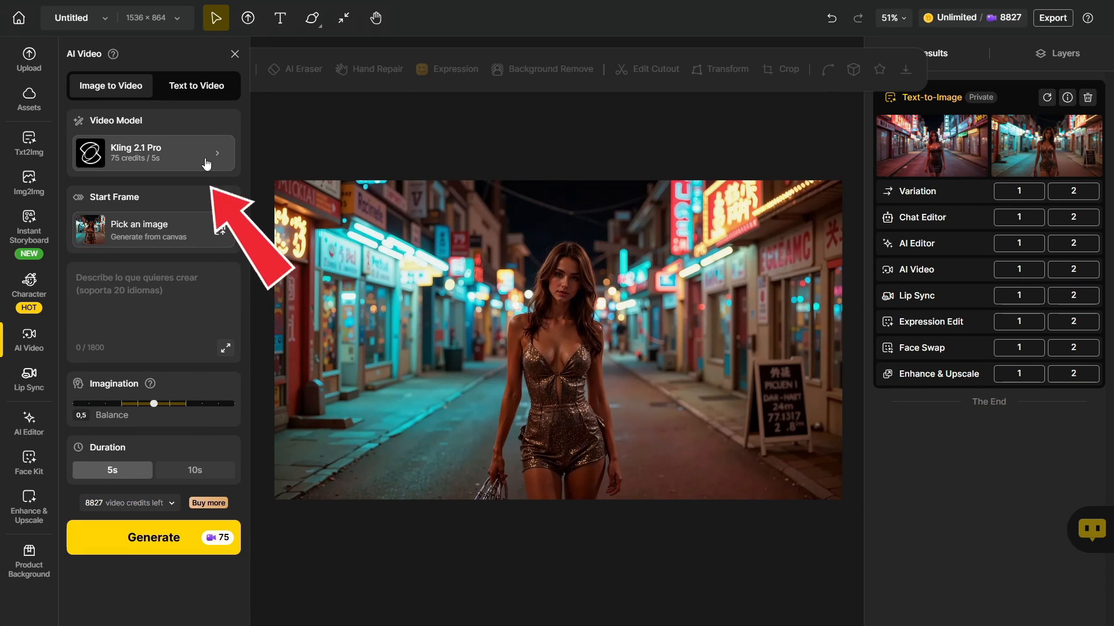
click(152, 153)
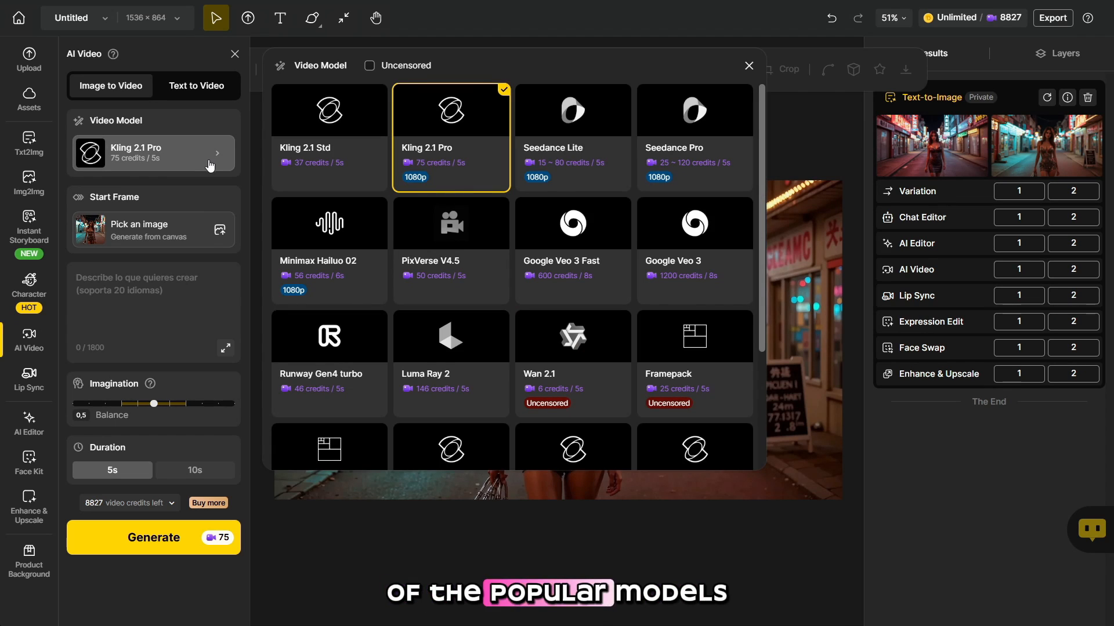
mouse_move(328, 135)
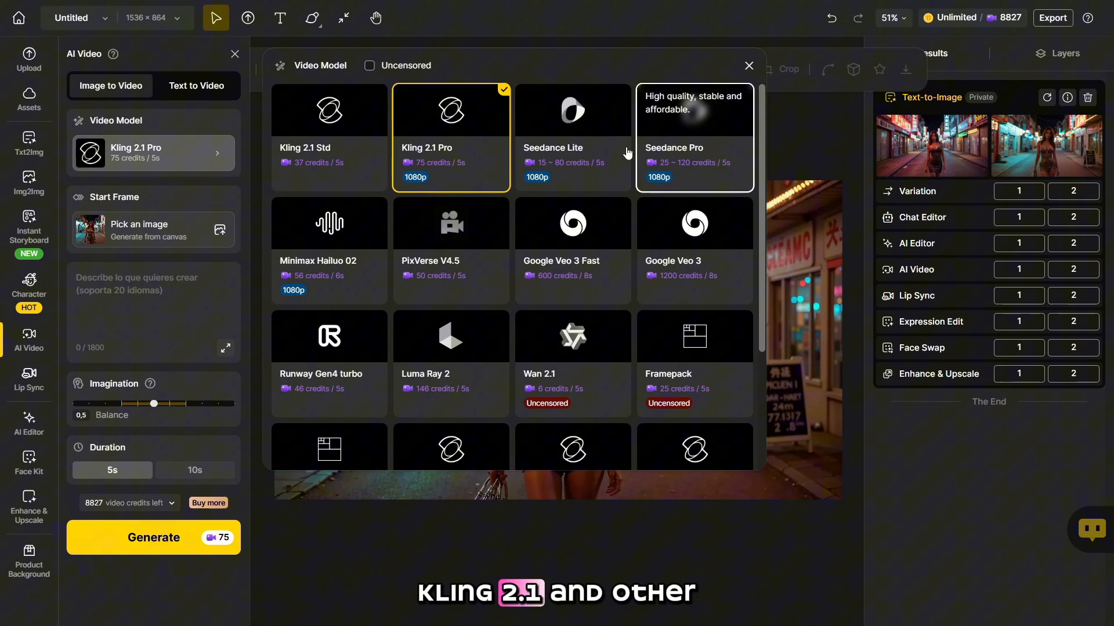
scroll(down, 3)
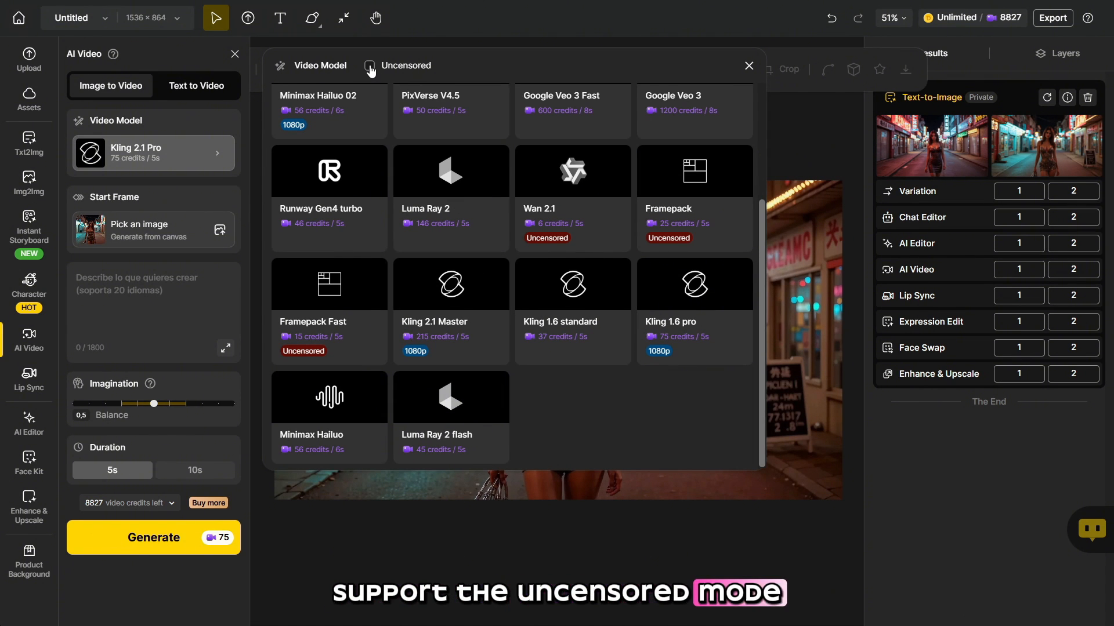
click(370, 65)
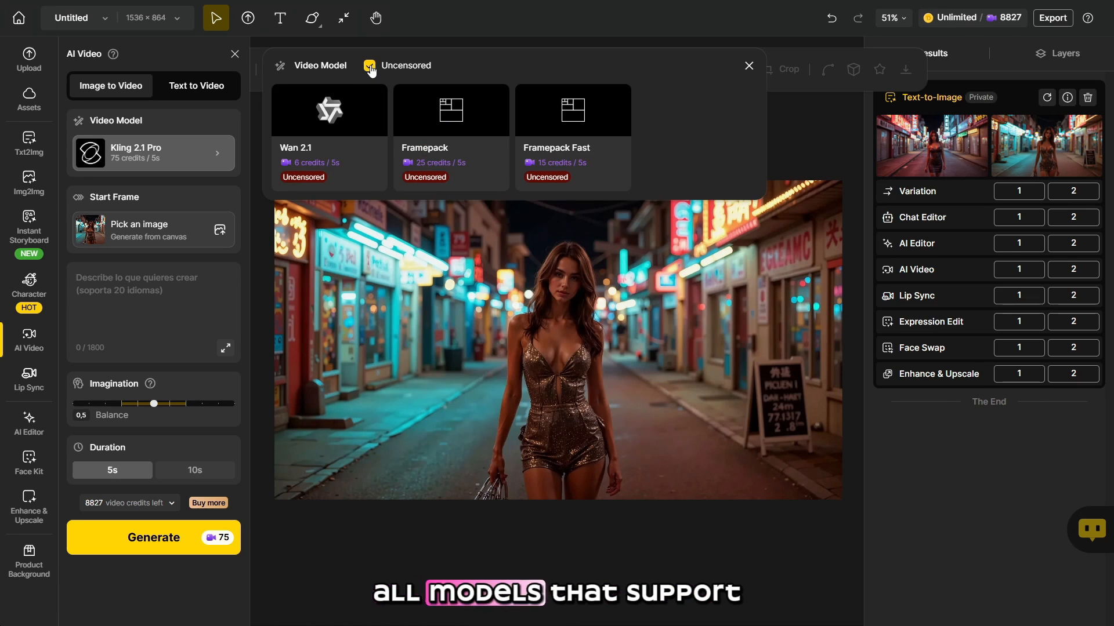
mouse_move(328, 114)
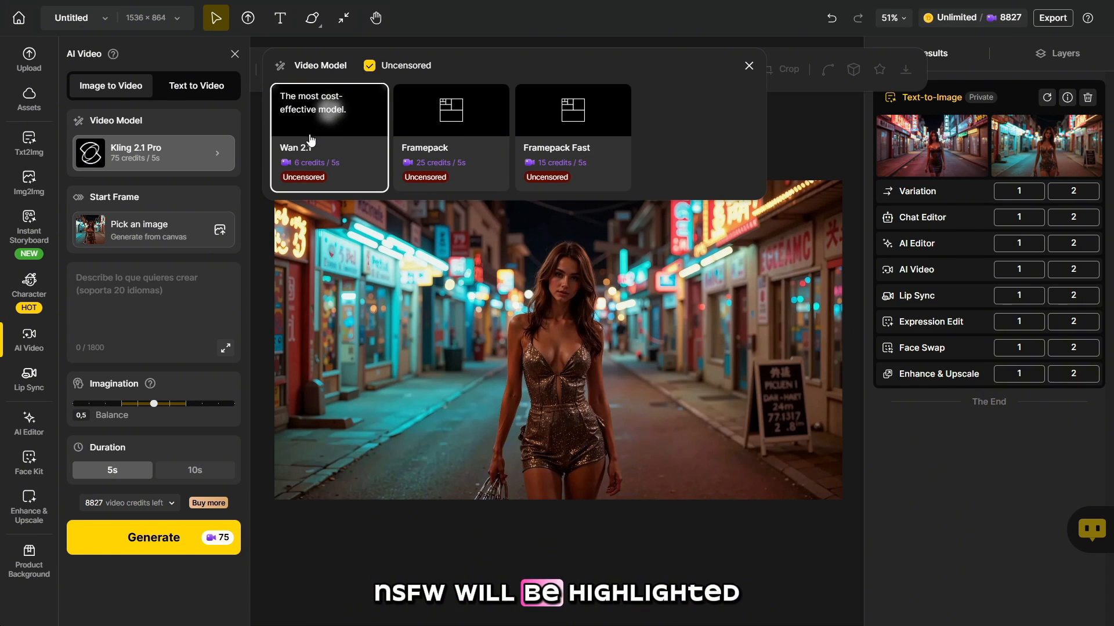
click(369, 66)
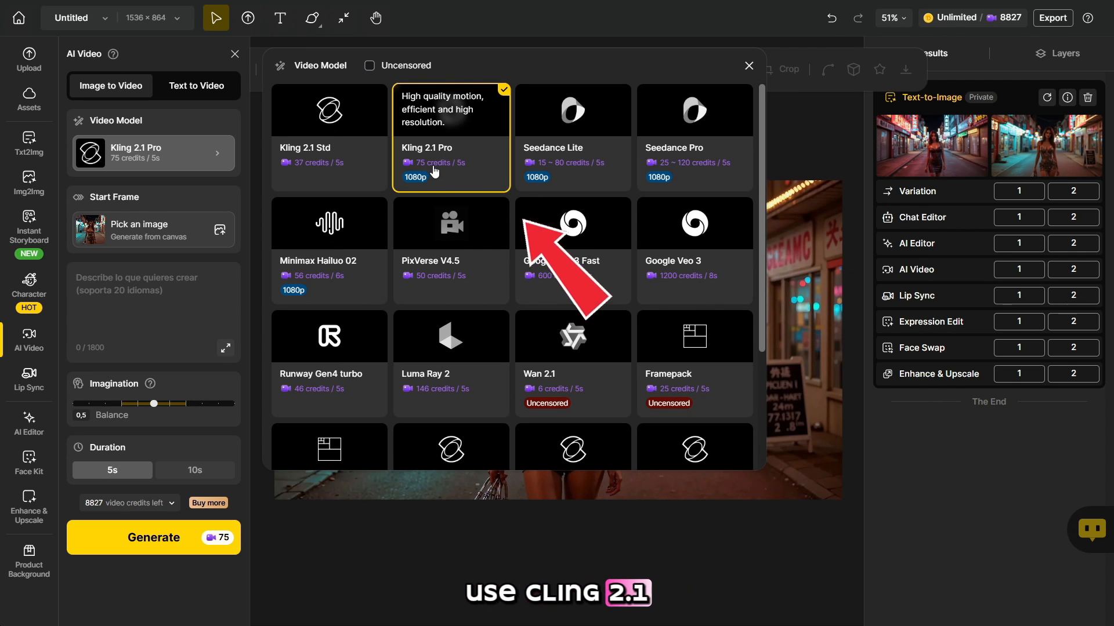
click(748, 66)
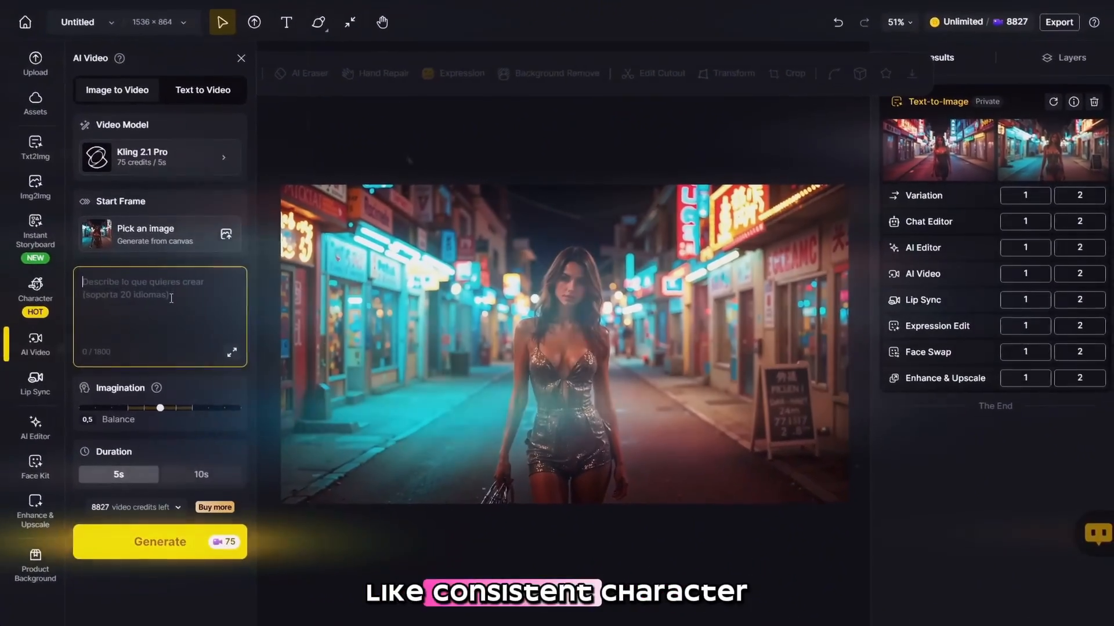
Generate a Kling 2.1 Pro video with prompt 'woman walk', then preview and close it.
text(woman walk)
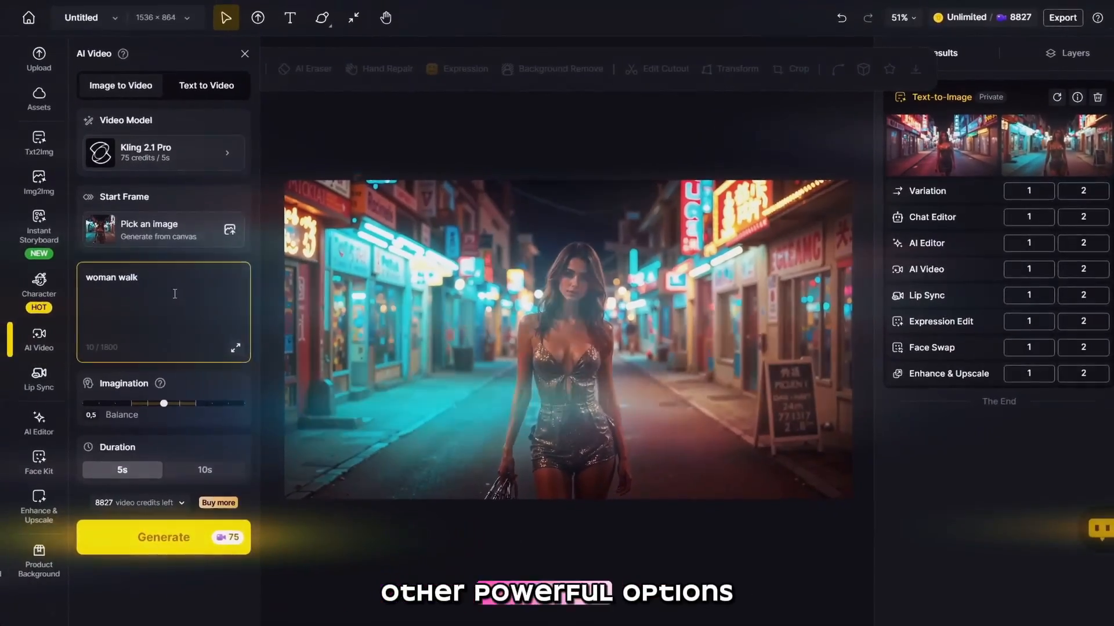
click(37, 380)
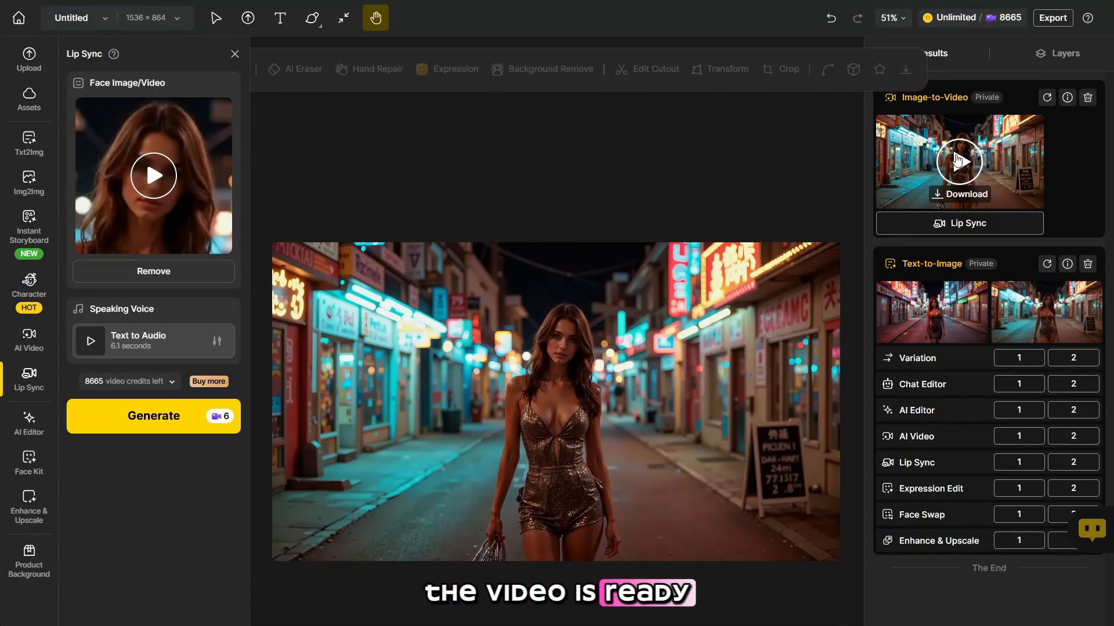
click(958, 162)
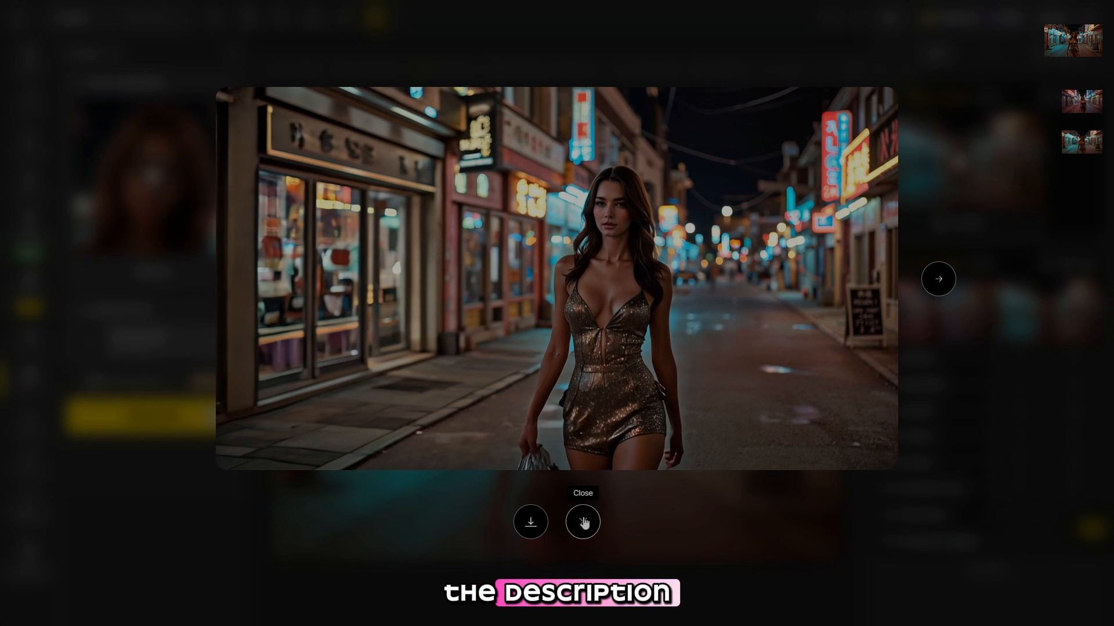
click(582, 522)
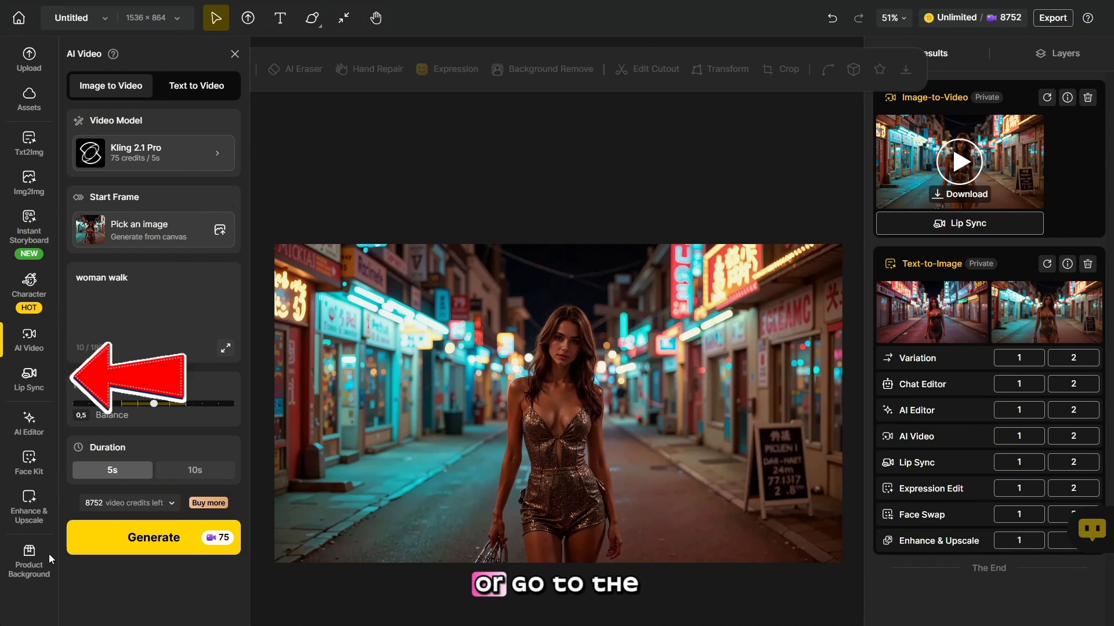
Lip-sync the walking video with a Brittney text-to-speech dialogue clip and generate it.
click(29, 380)
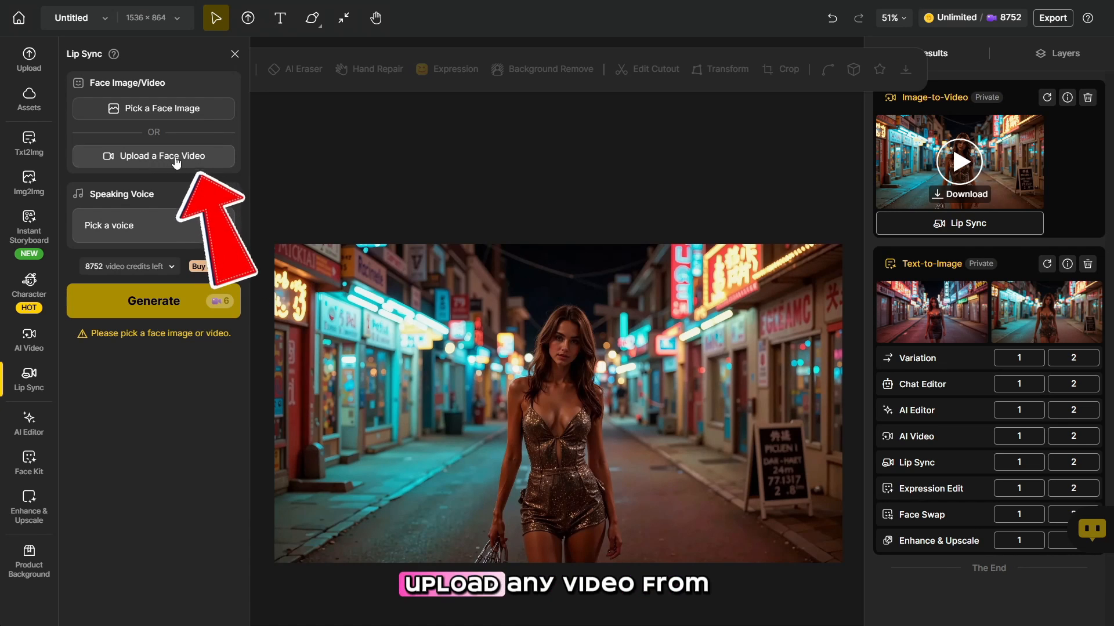
click(153, 155)
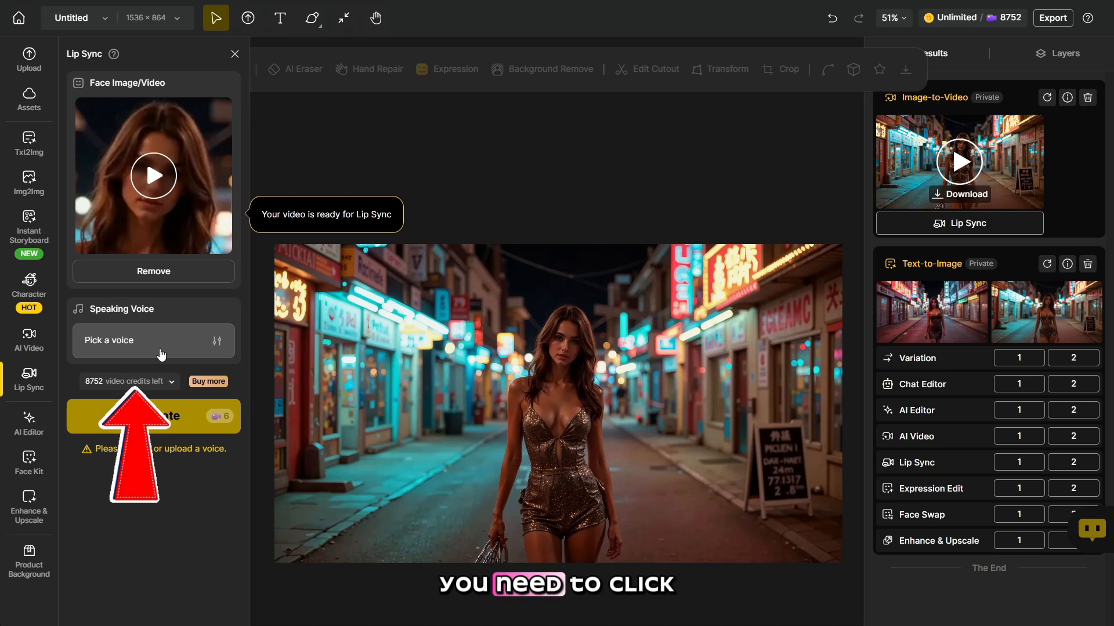
click(153, 341)
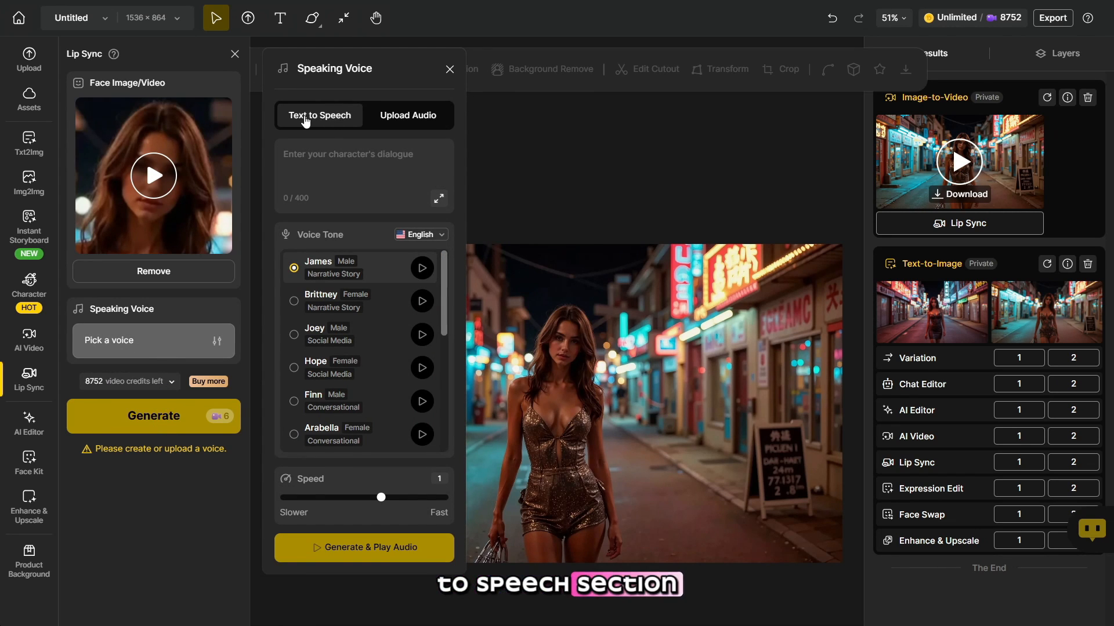
click(363, 171)
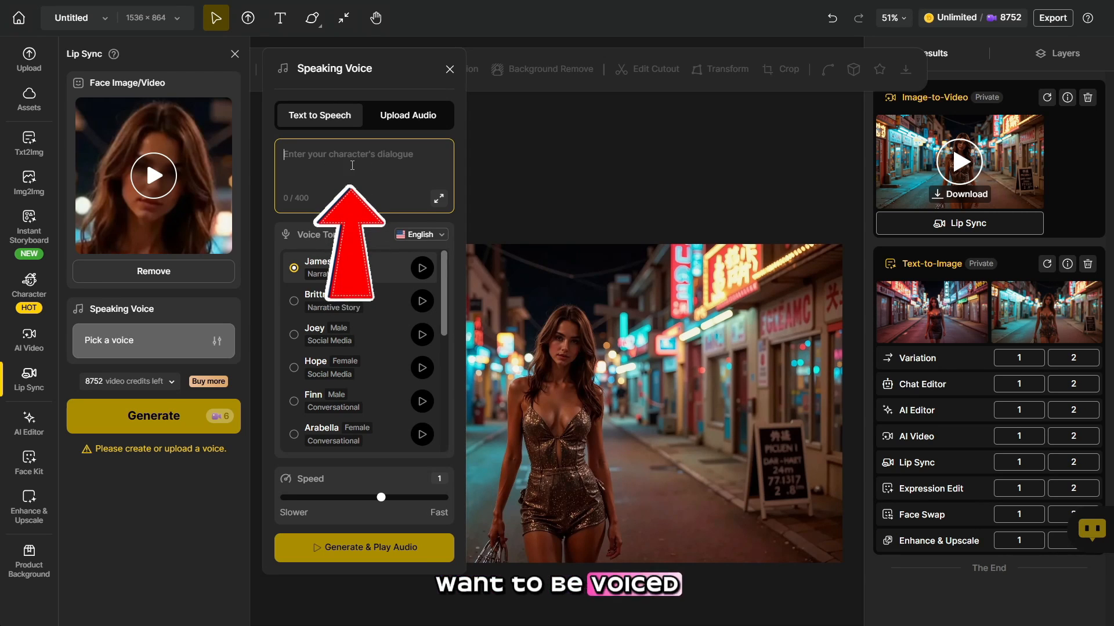
click(419, 234)
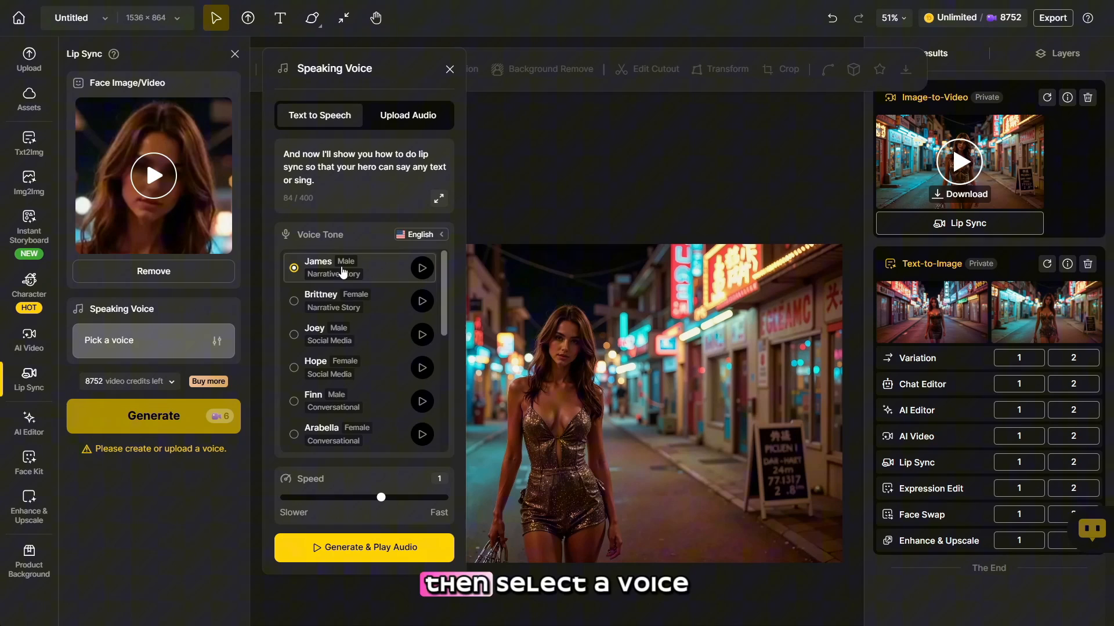
click(294, 300)
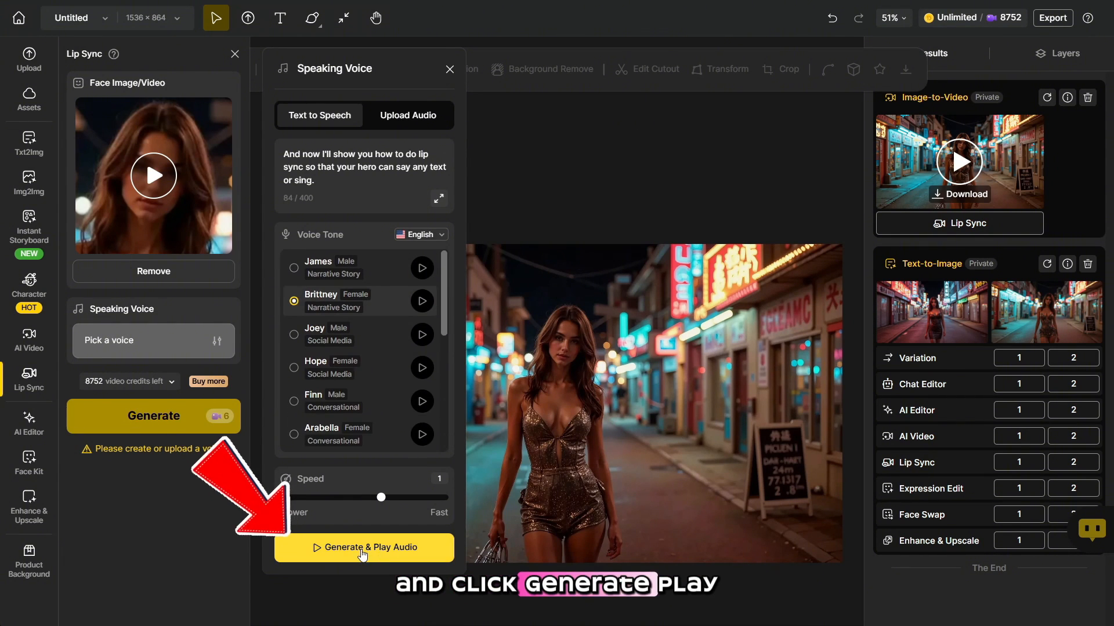
click(363, 547)
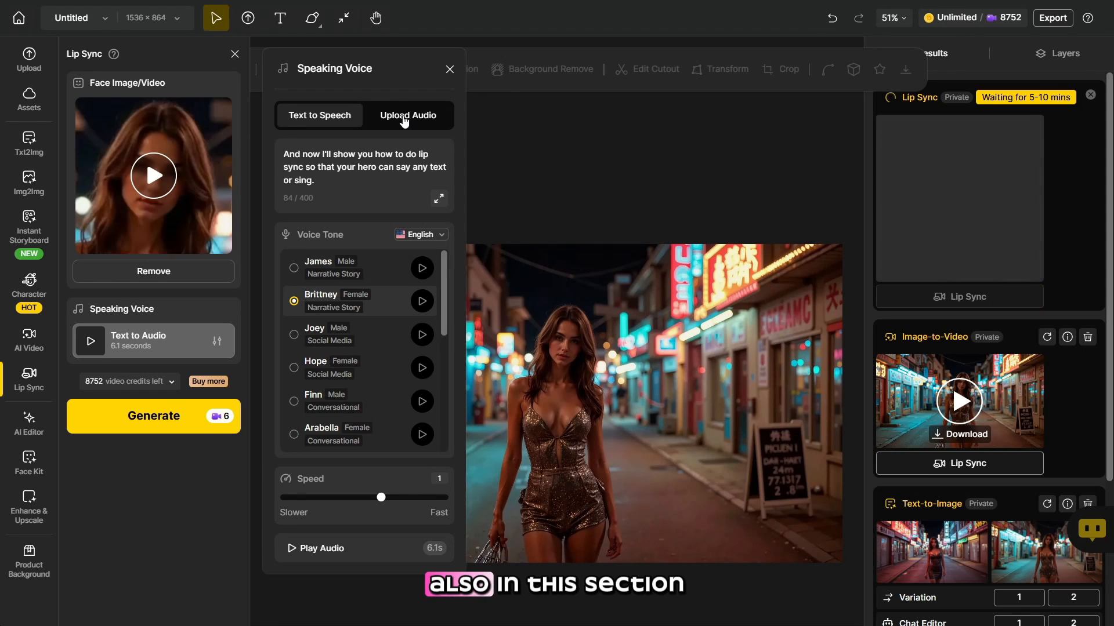
Close the Speaking Voice dialog and the full-size Lip Sync video preview.
click(409, 114)
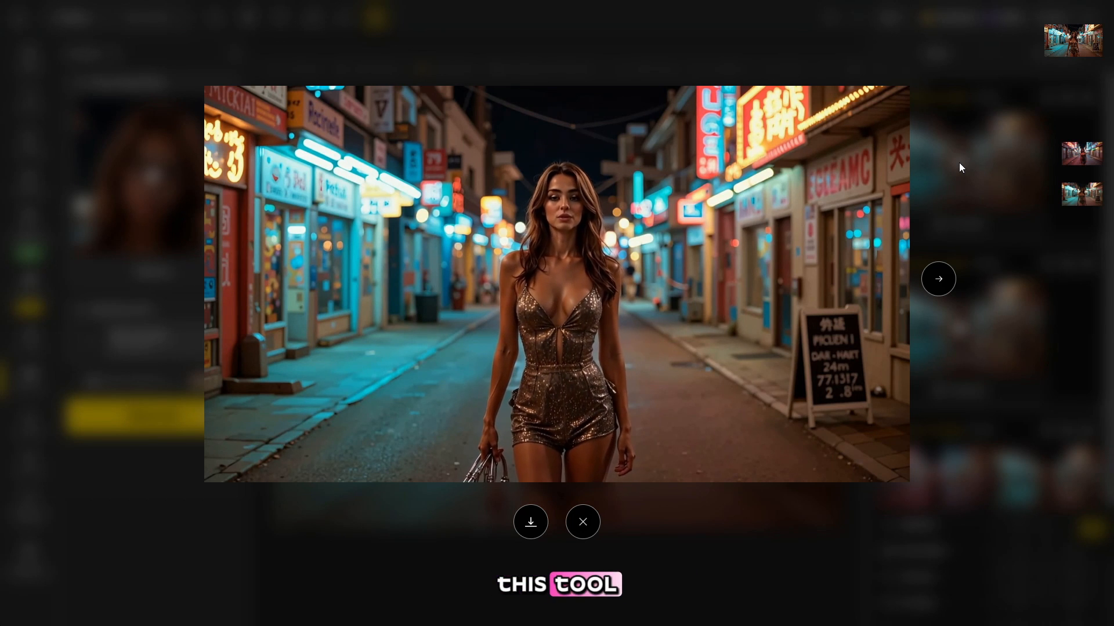
click(582, 522)
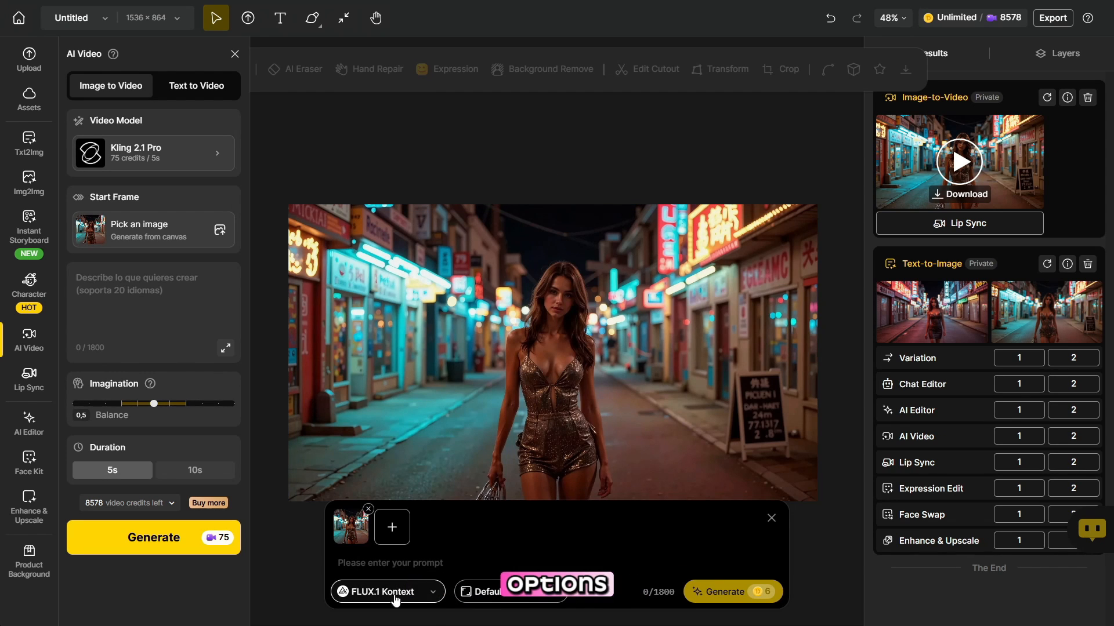
Pick a Chat Editor model from the FLUX.1 Kontext / ChatGPT dropdown.
click(387, 591)
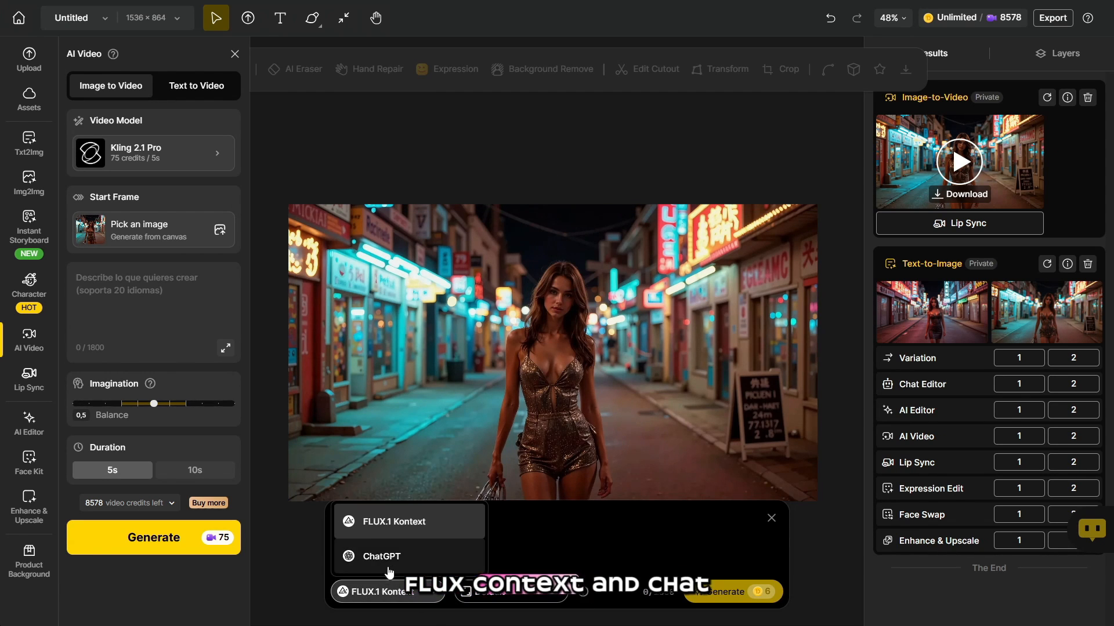
click(381, 522)
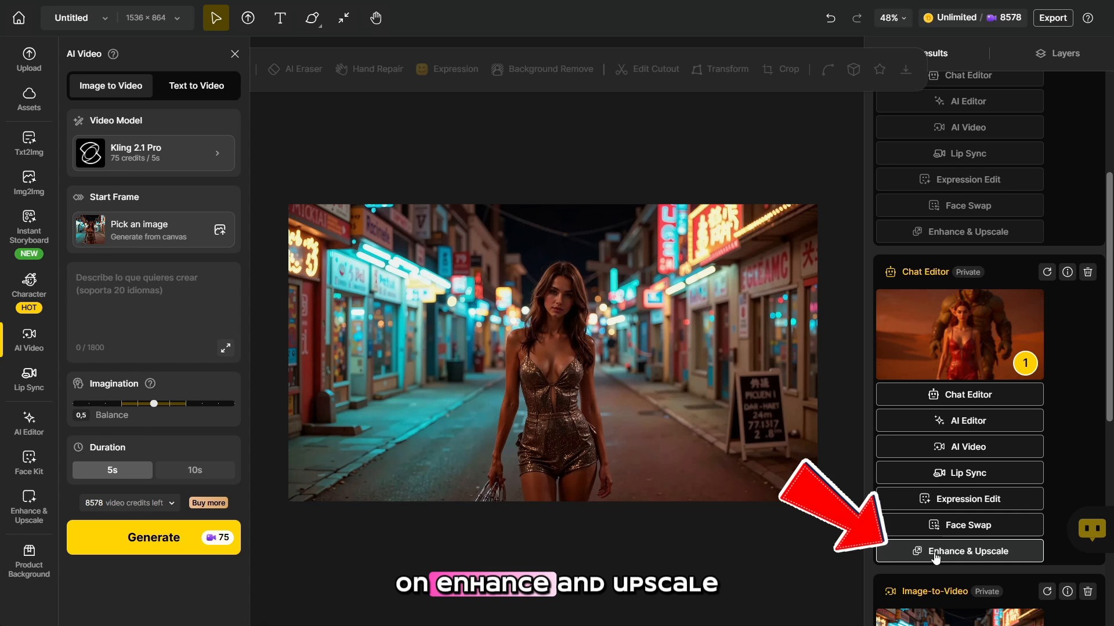
click(958, 551)
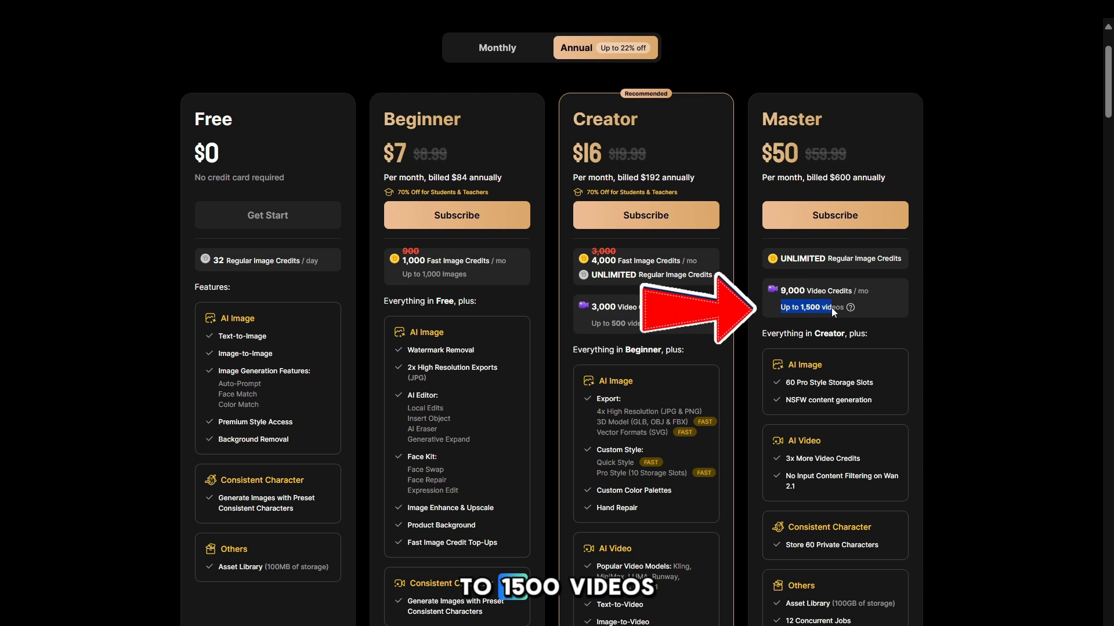
Scroll through the annual Free, Beginner, Creator and Master pricing plans.
scroll(down, 3)
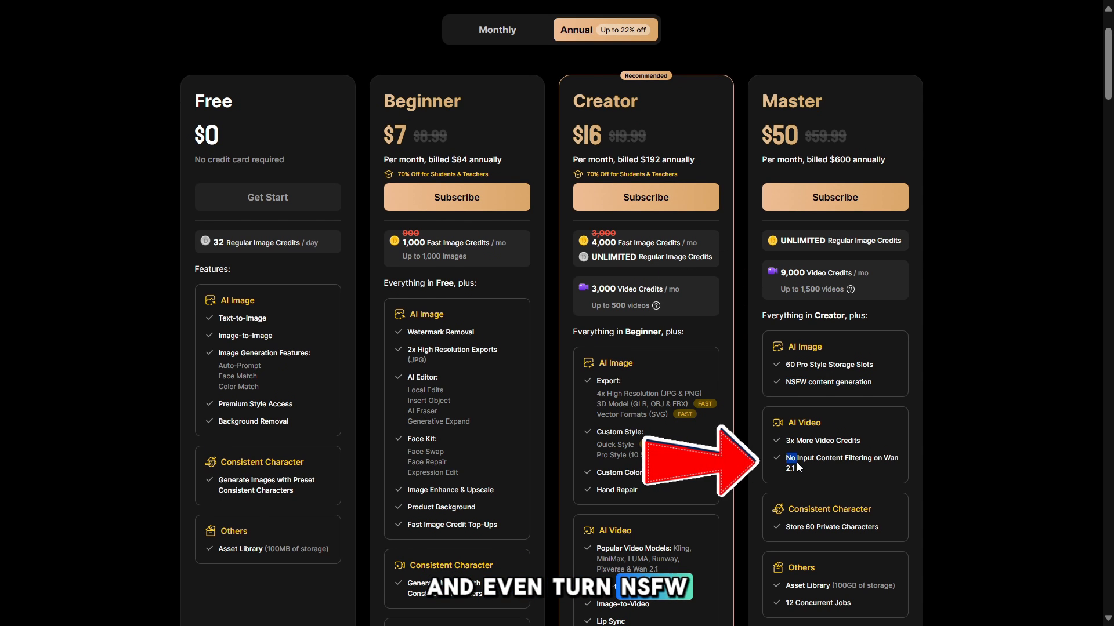